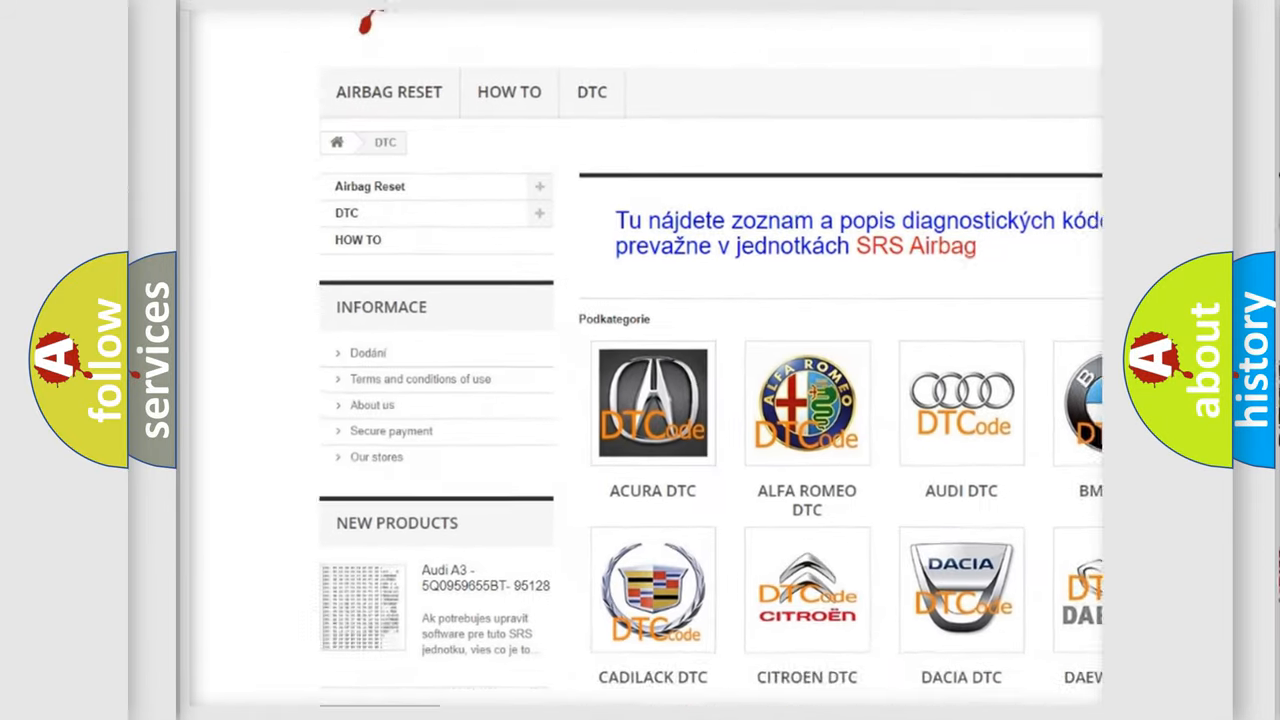
pyautogui.scroll(-3)
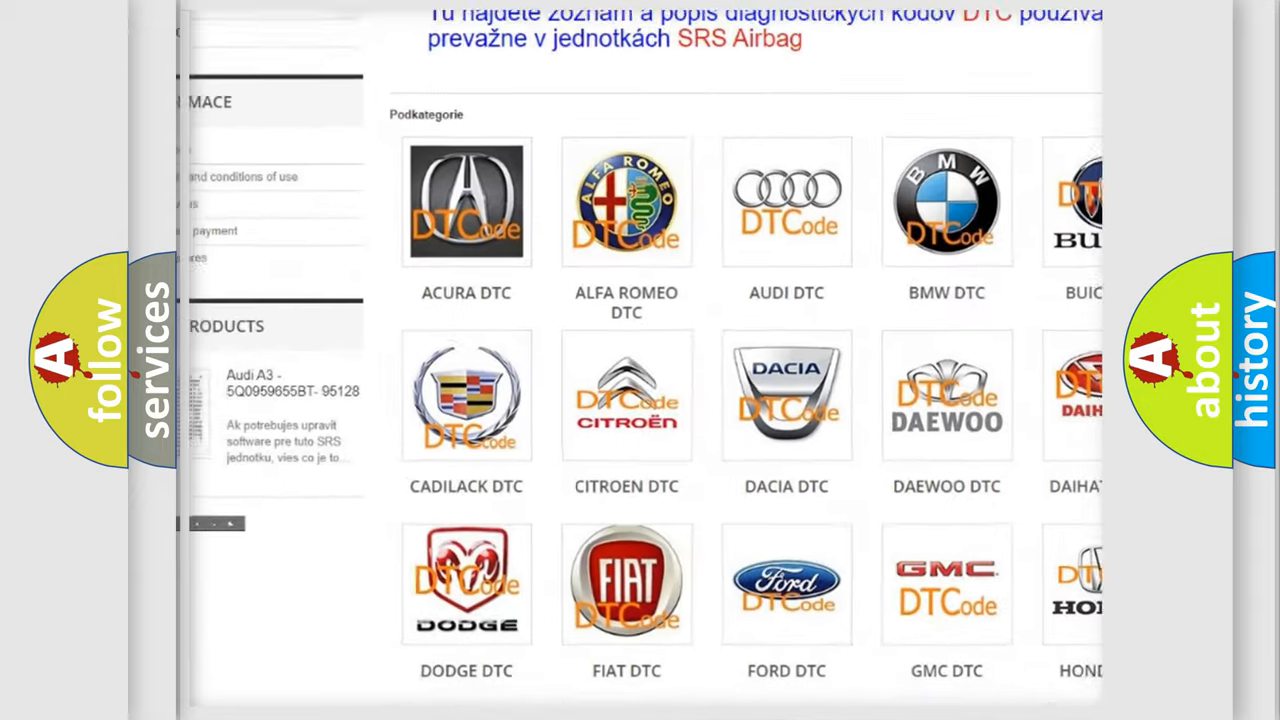
pyautogui.scroll(-3)
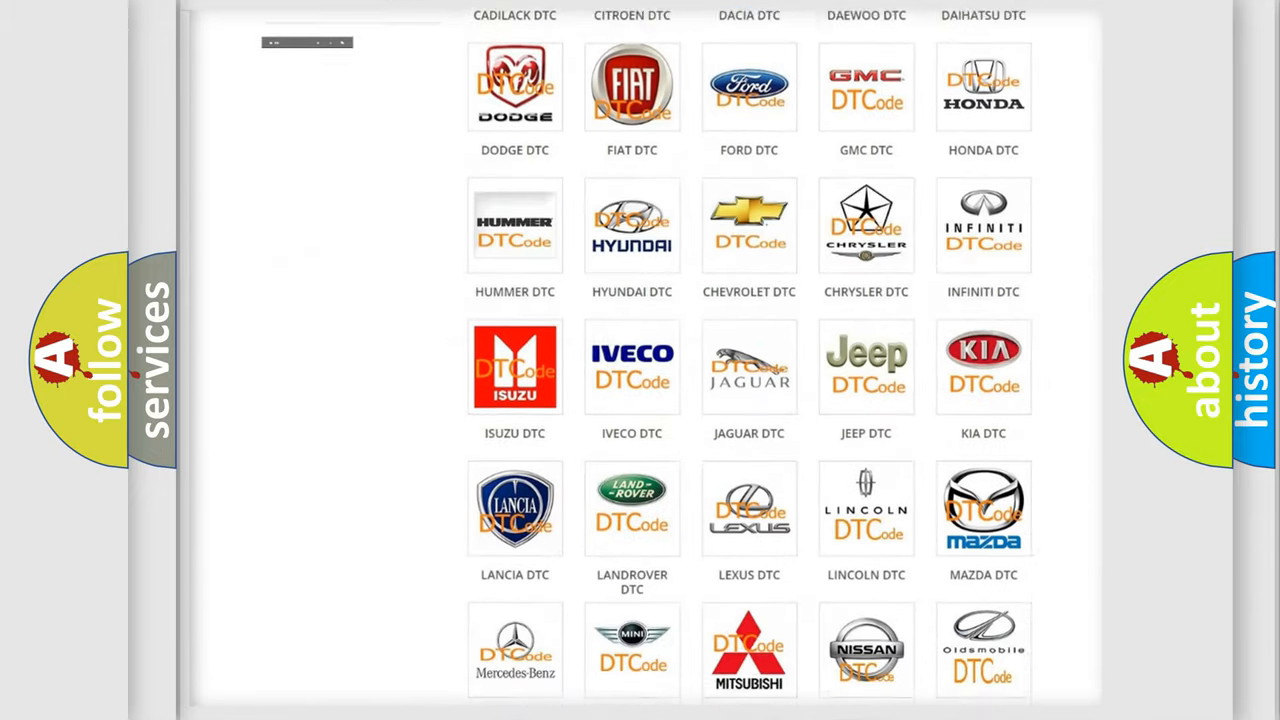
pyautogui.scroll(-3)
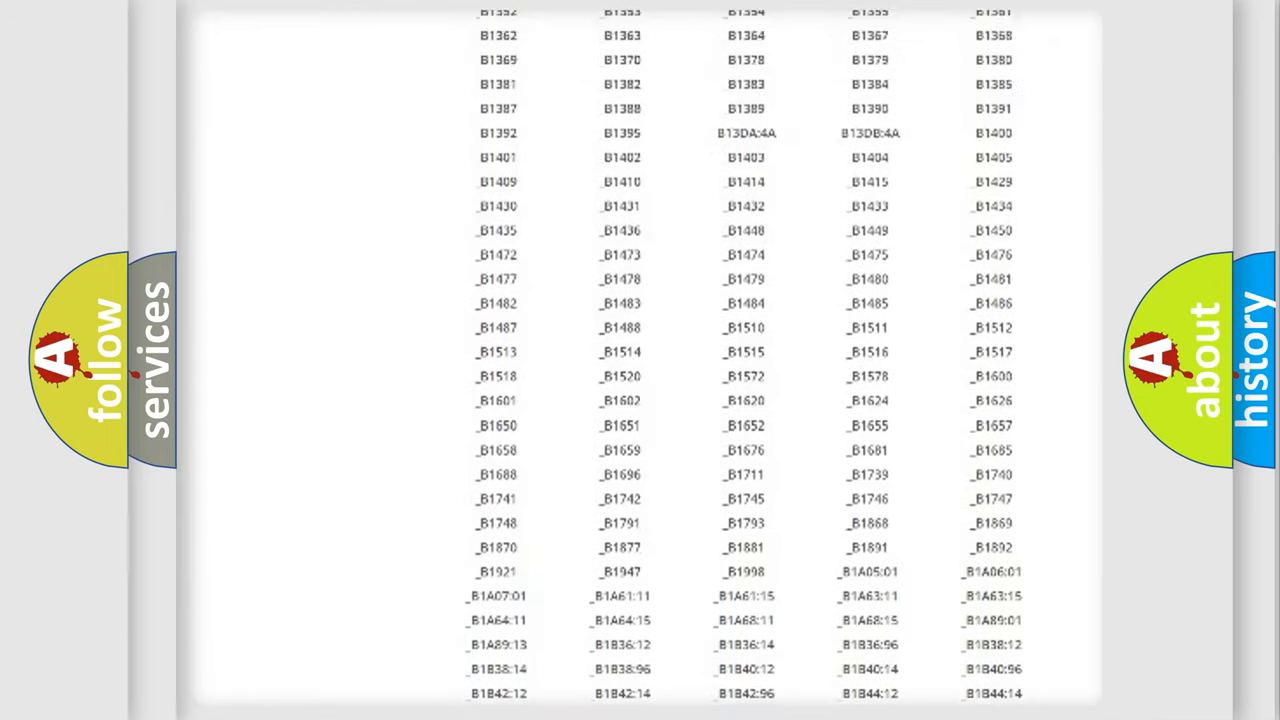
pyautogui.scroll(3)
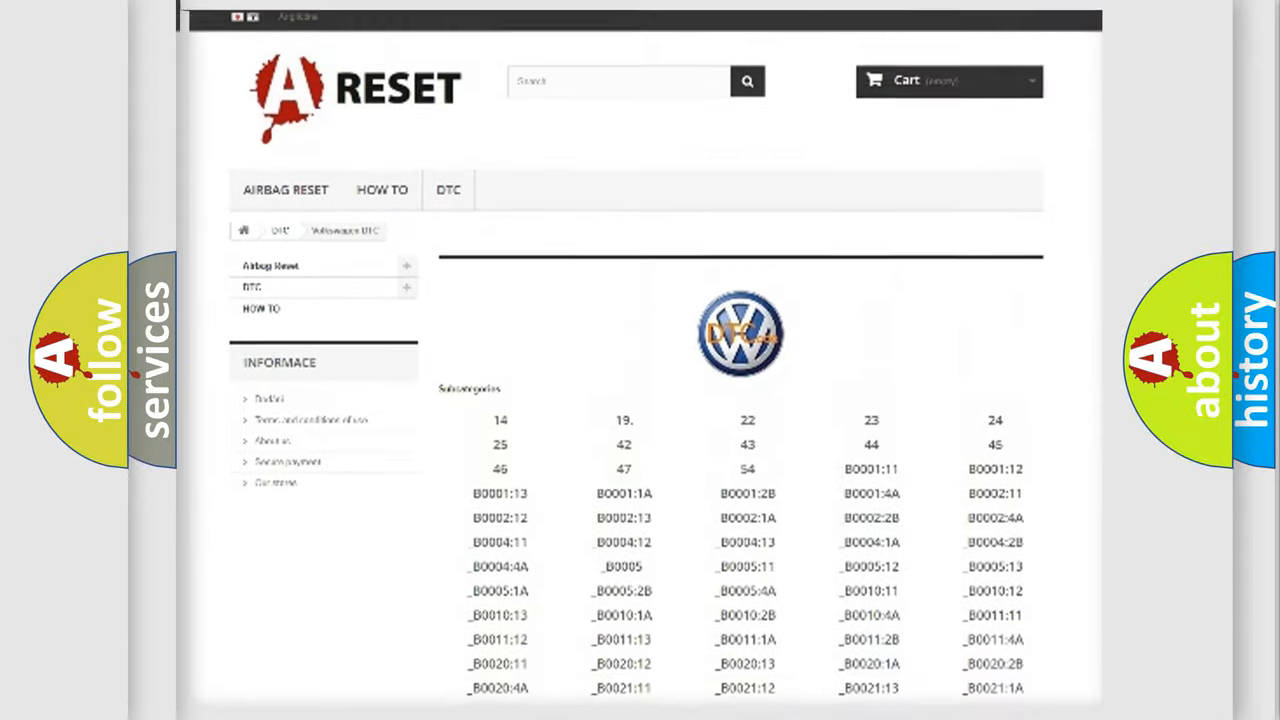